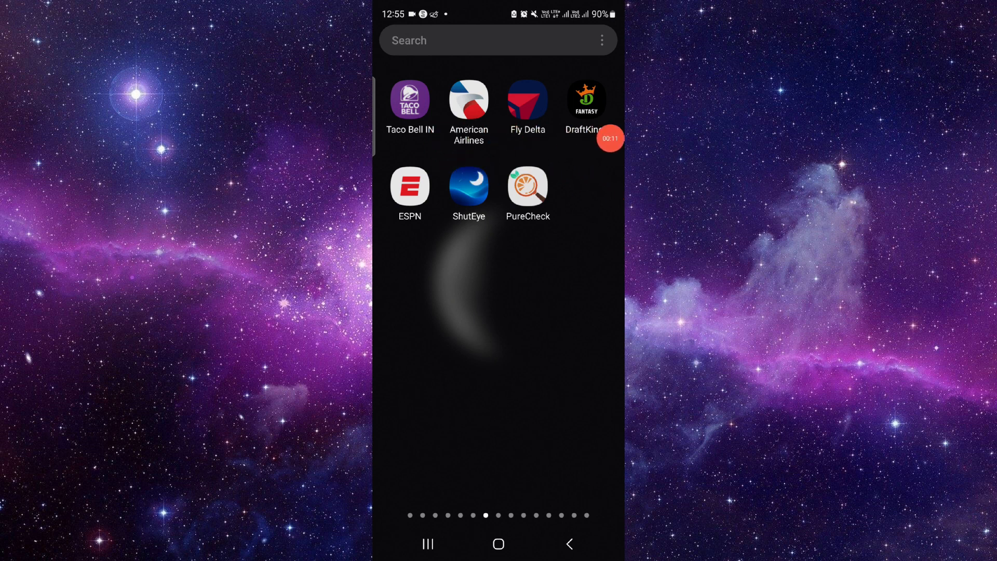
Show App info for Taco Bell IN from its long-press quick options in the app drawer.
click(410, 100)
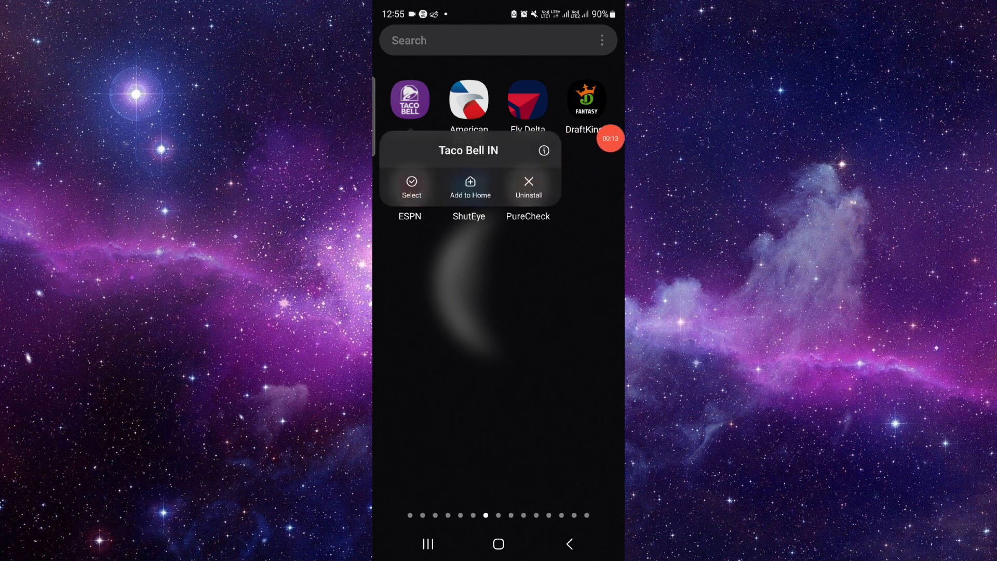
click(543, 151)
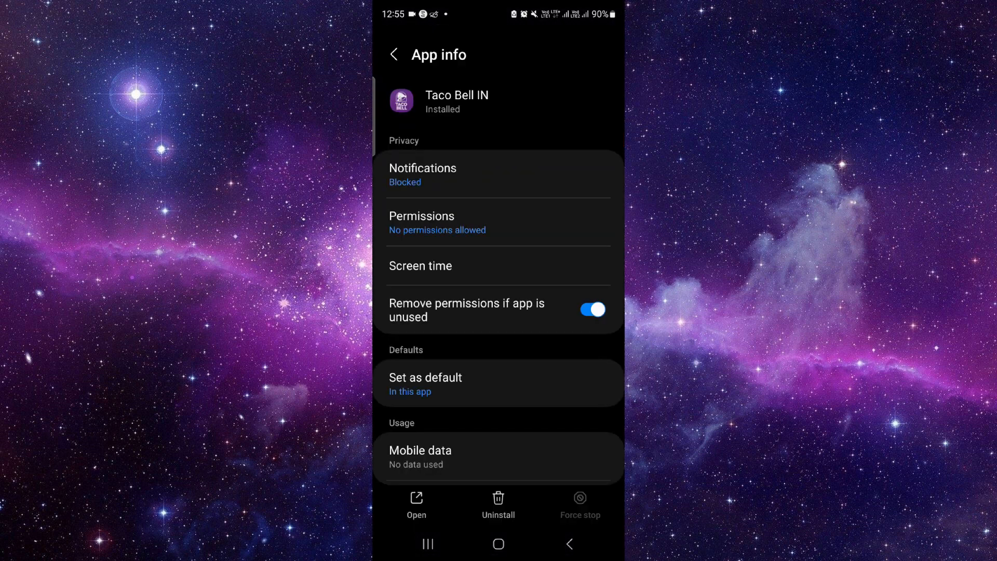
Go to 'App details in store' and confirm uninstalling Taco Bell IN on its Google Play page.
scroll(down, 3)
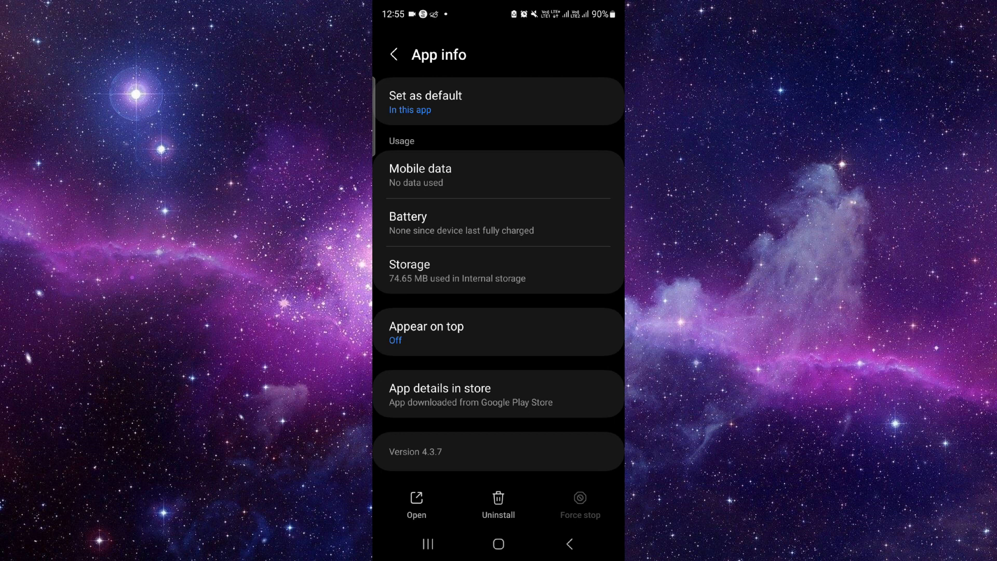
click(439, 387)
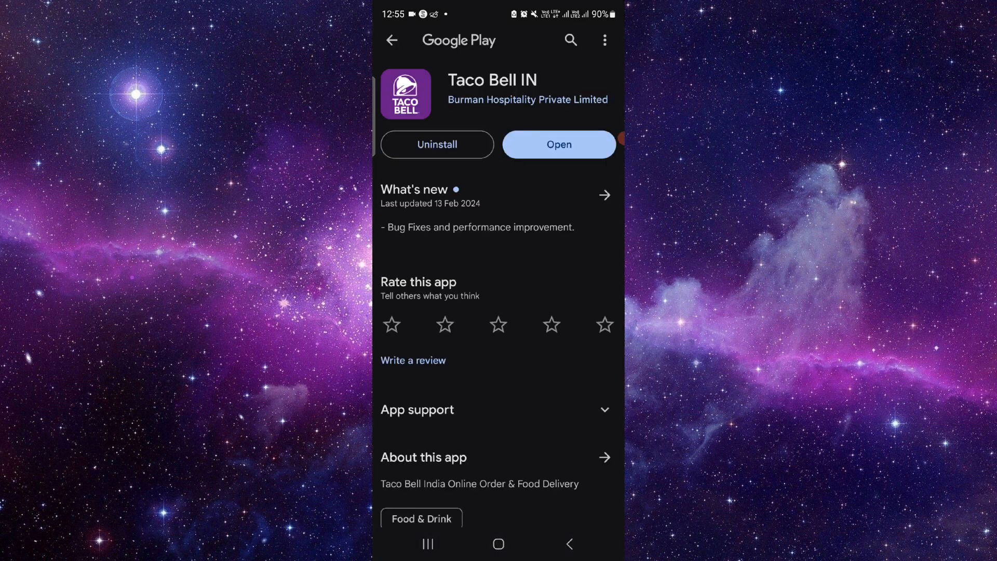
click(436, 145)
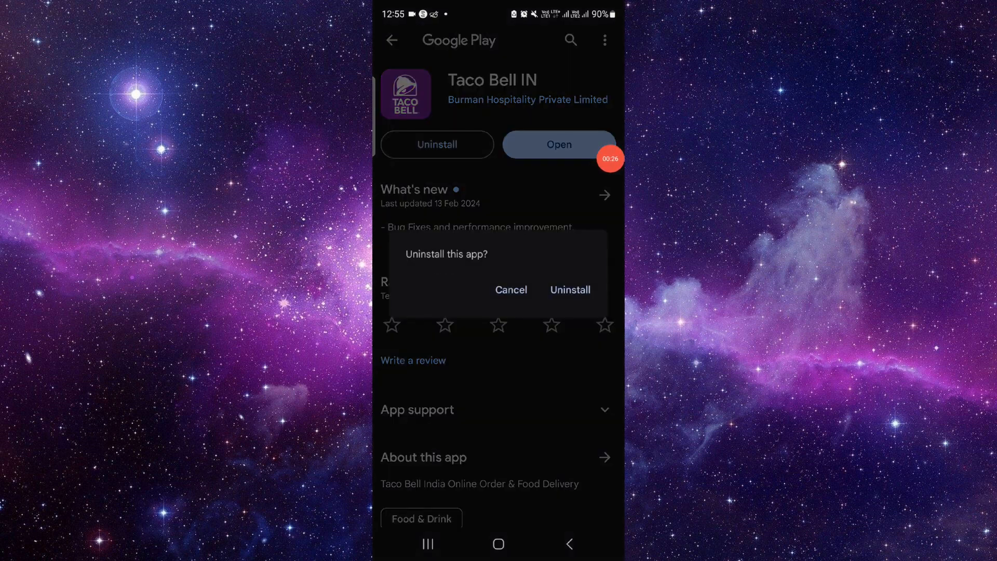
click(568, 290)
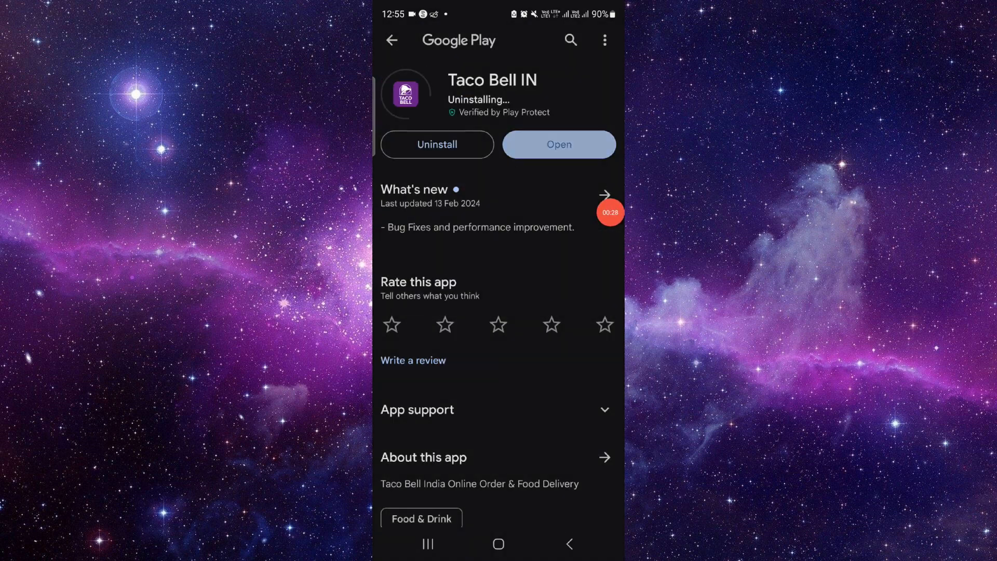